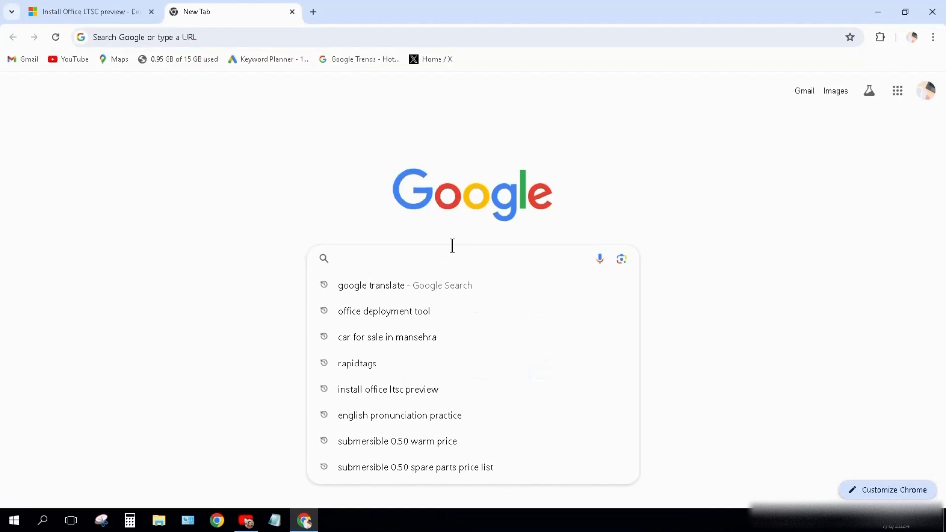
Search Google for 'office deployment tool' and download it from Microsoft's Download Center.
{"action": "left_click", "coordinate": [384, 311]}
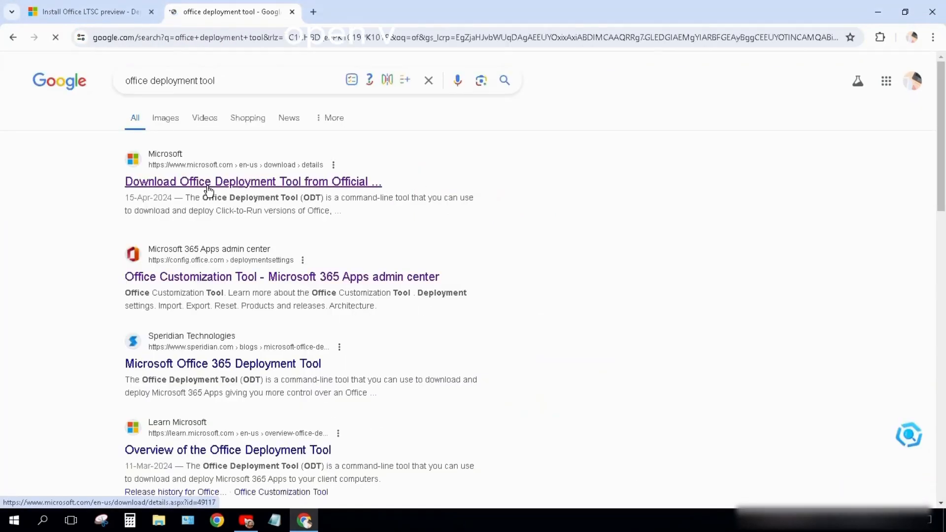
{"action": "left_click", "coordinate": [253, 181]}
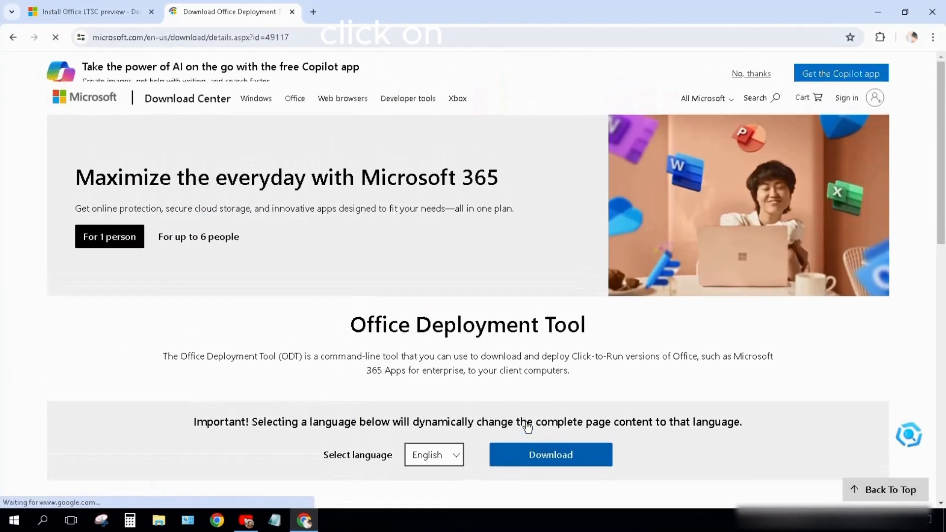
{"action": "left_click", "coordinate": [549, 454]}
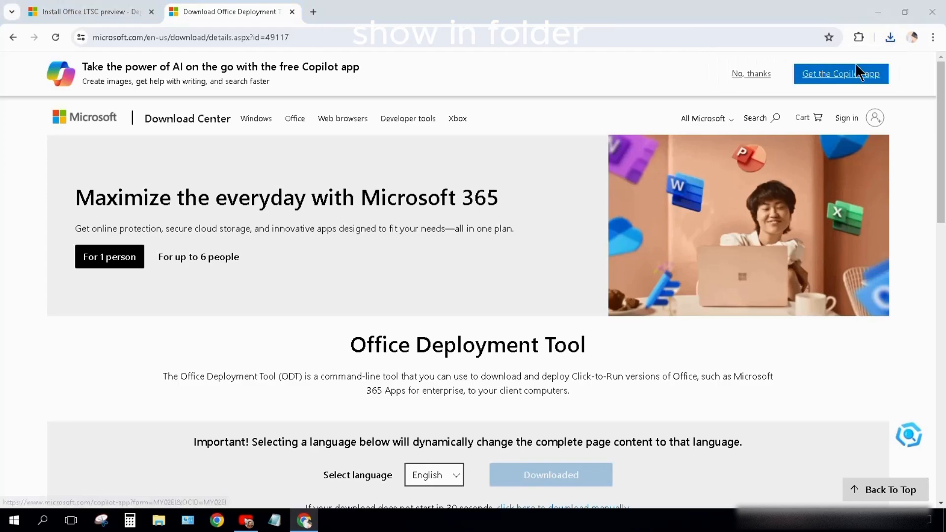
Create a new desktop folder named office2024 via the desktop's New > Folder option.
{"action": "key", "text": "win+d"}
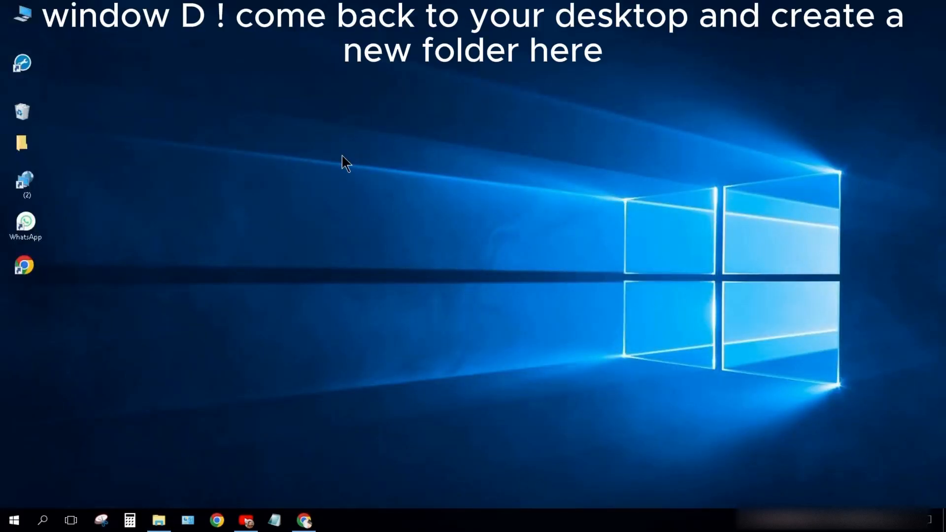
{"action": "right_click", "coordinate": [344, 162]}
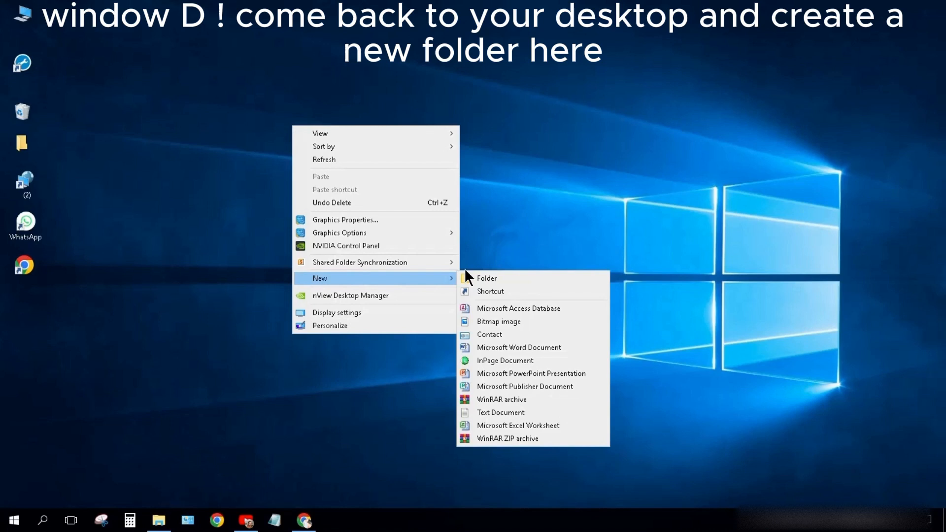
{"action": "left_click", "coordinate": [485, 278]}
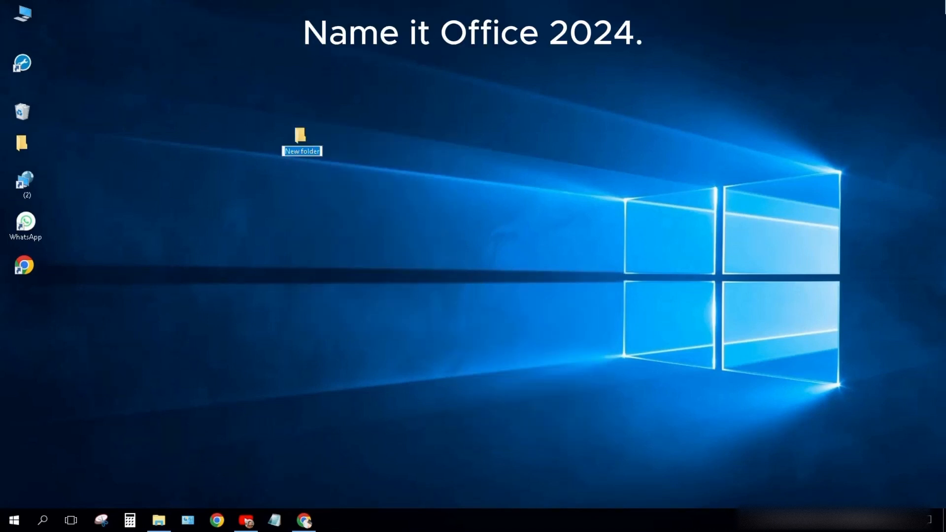
{"action": "type", "text": "office2024"}
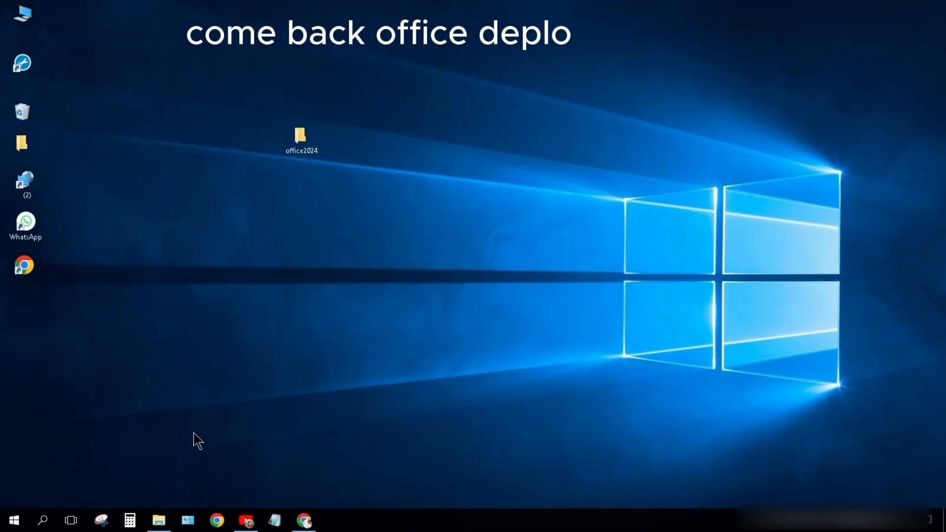
Run the downloaded deployment tool as administrator, accept the license and extract it into office2024.
{"action": "left_click", "coordinate": [158, 520]}
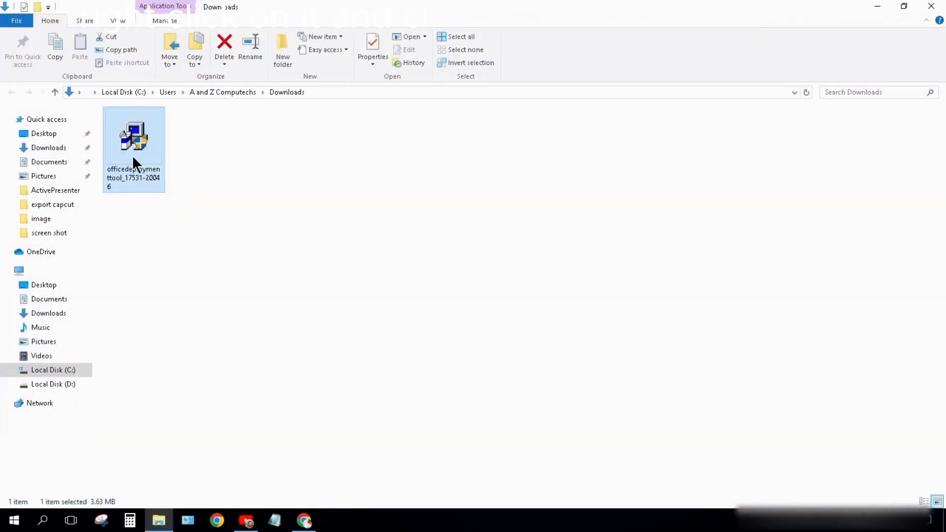
{"action": "right_click", "coordinate": [133, 139]}
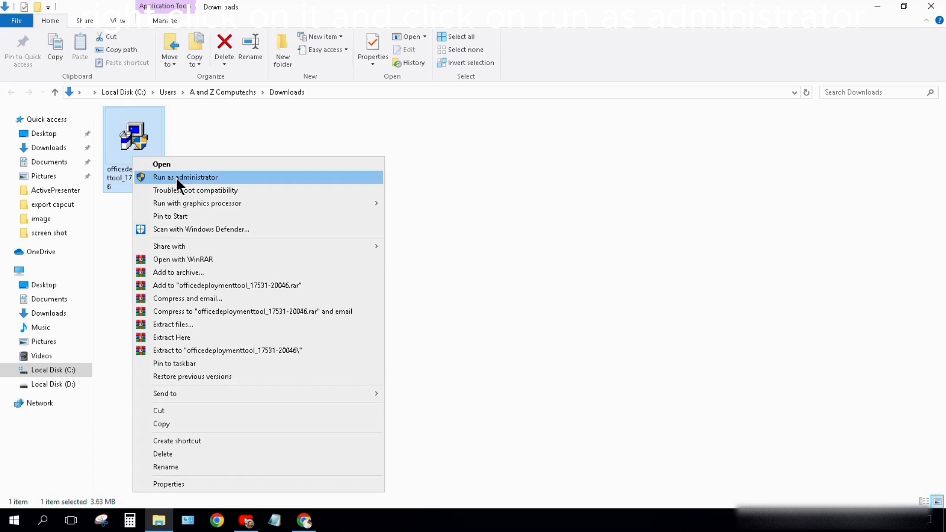
{"action": "left_click", "coordinate": [185, 176]}
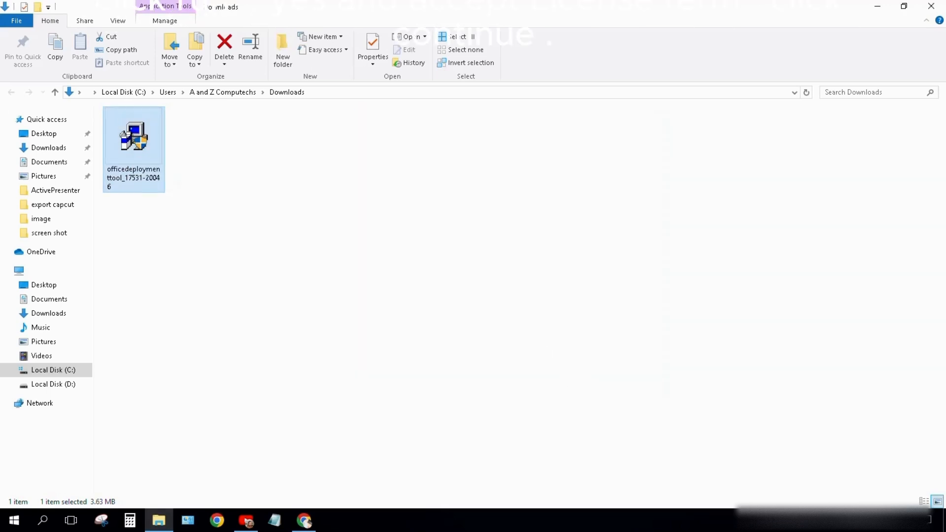
{"action": "double_click", "coordinate": [133, 136]}
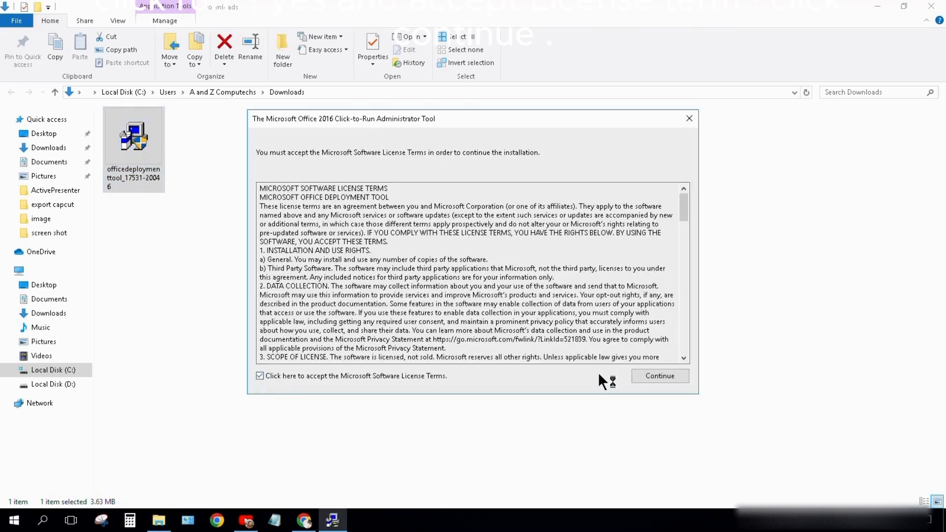
{"action": "left_click", "coordinate": [660, 375]}
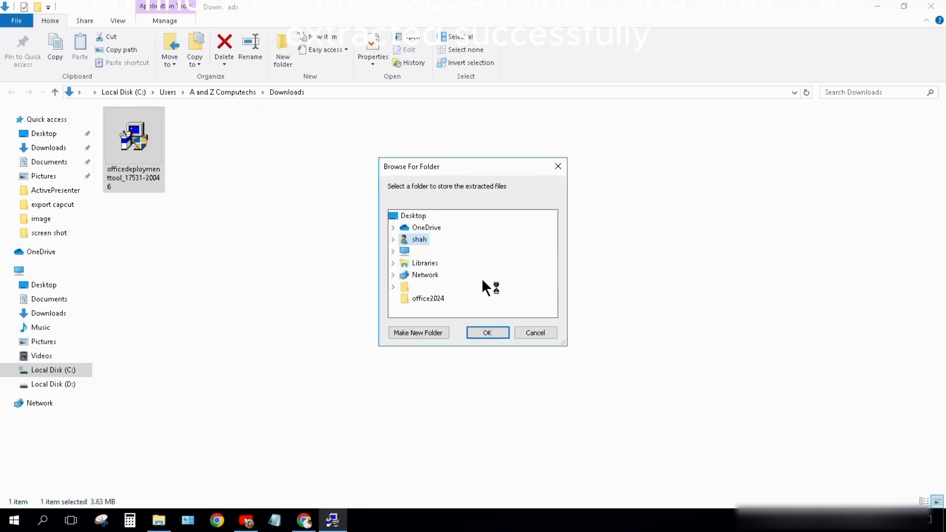
{"action": "left_click", "coordinate": [487, 332]}
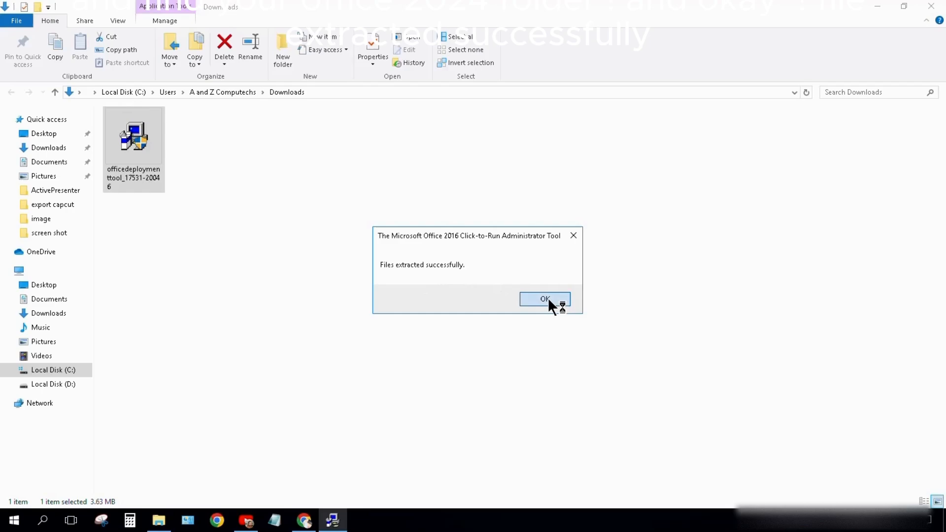
{"action": "left_click", "coordinate": [544, 299]}
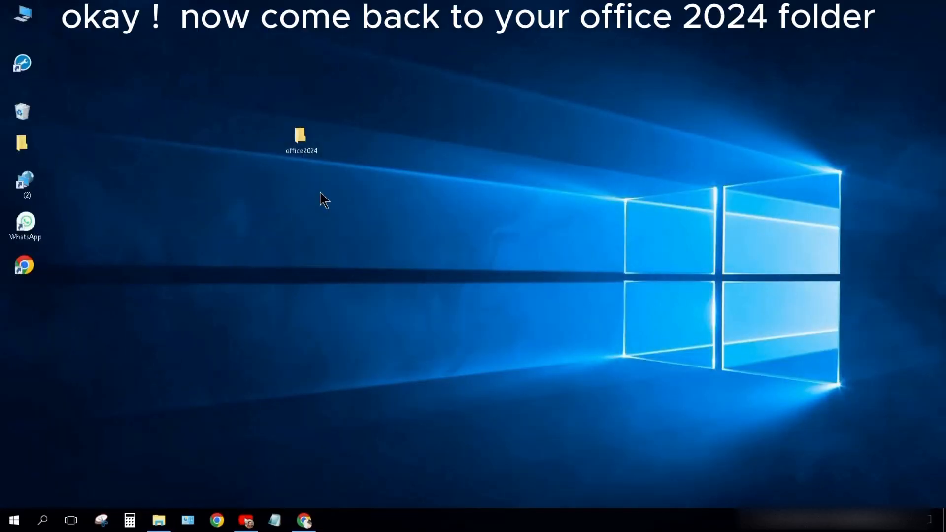
Delete the three unneeded configuration XML files from office2024, keeping setup and Office2021Enterprise.
{"action": "double_click", "coordinate": [301, 135]}
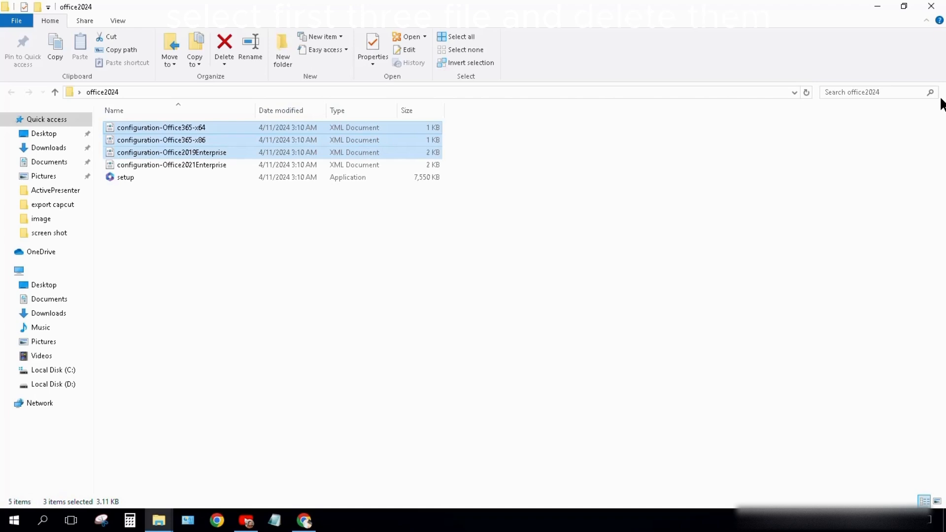
{"action": "left_click", "coordinate": [224, 46]}
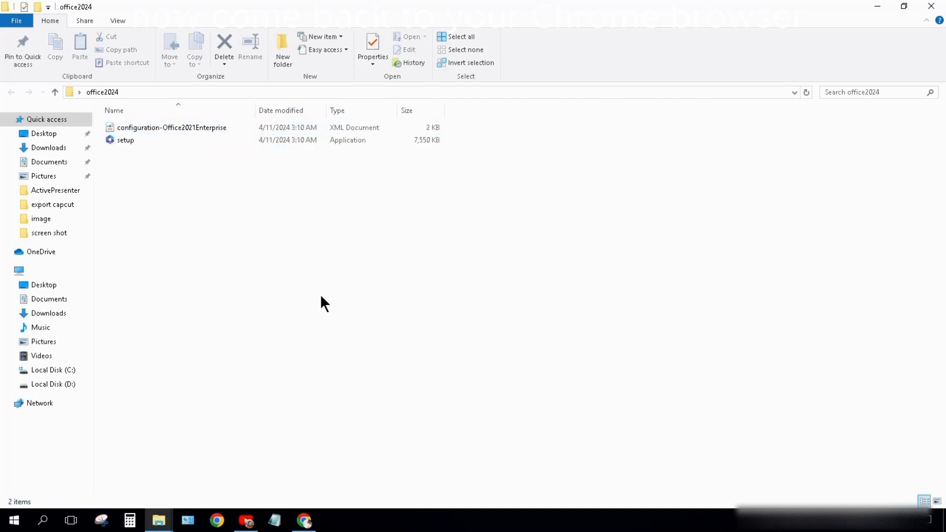
Return to the Install Office LTSC preview article and scroll through its installation considerations.
{"action": "left_click", "coordinate": [303, 519]}
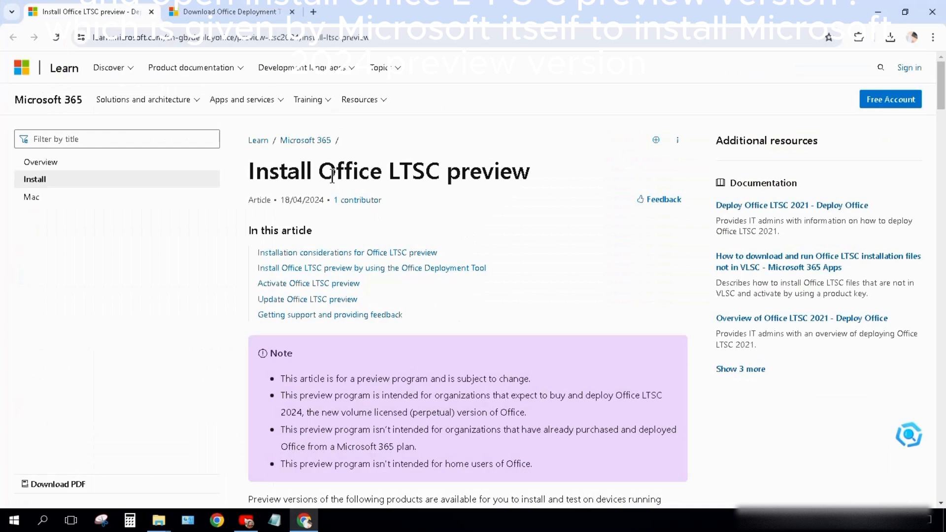
{"action": "mouse_move", "coordinate": [481, 185]}
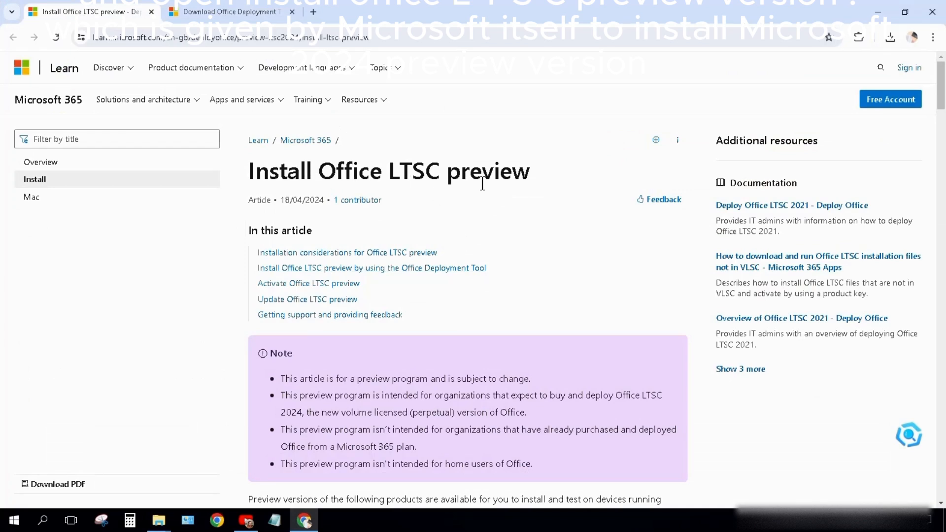
{"action": "mouse_move", "coordinate": [504, 227]}
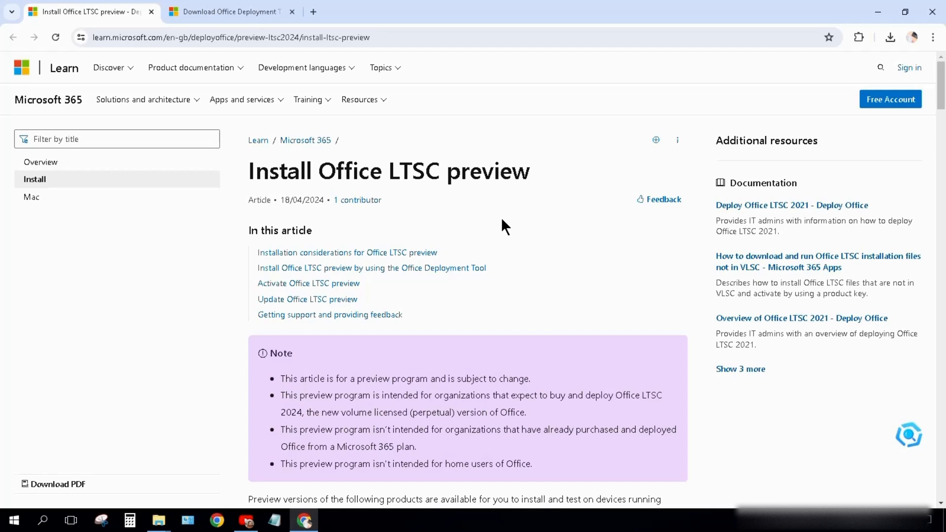
{"action": "scroll", "scroll_direction": "down", "scroll_amount": 3}
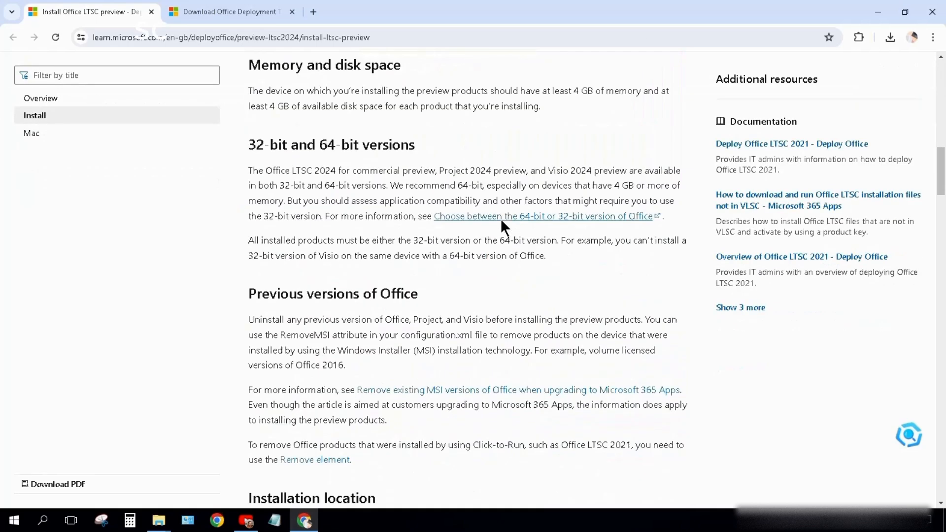
{"action": "scroll", "scroll_direction": "down", "scroll_amount": 3}
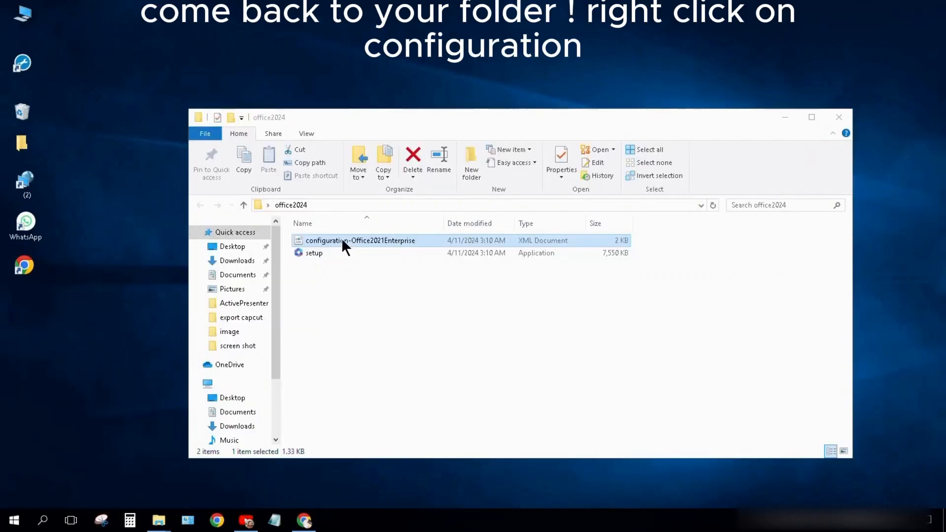
Edit the configuration XML in Notepad, pasting in the sample Office LTSC 2024 ProPlus, Visio and Project configuration.
{"action": "right_click", "coordinate": [359, 241]}
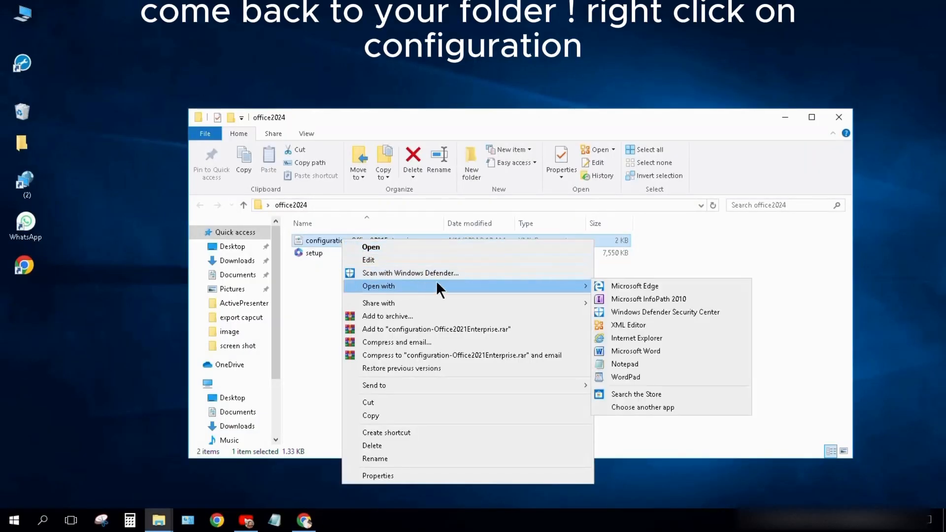
{"action": "left_click", "coordinate": [624, 364]}
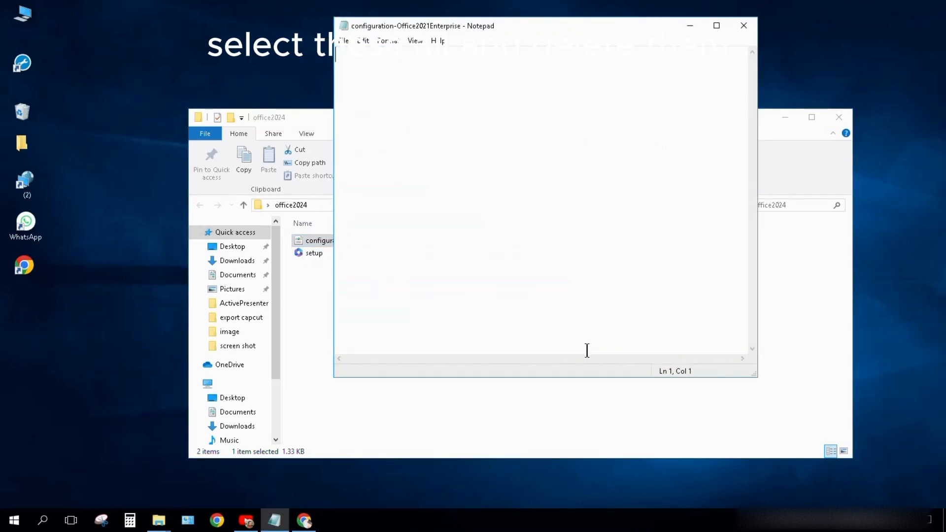
{"action": "key", "text": "ctrl+v"}
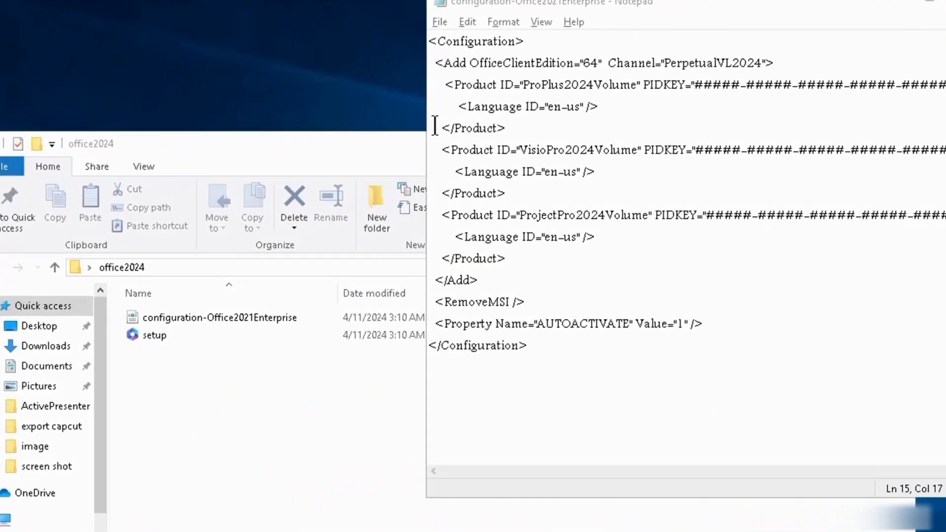
{"action": "left_click", "coordinate": [439, 152]}
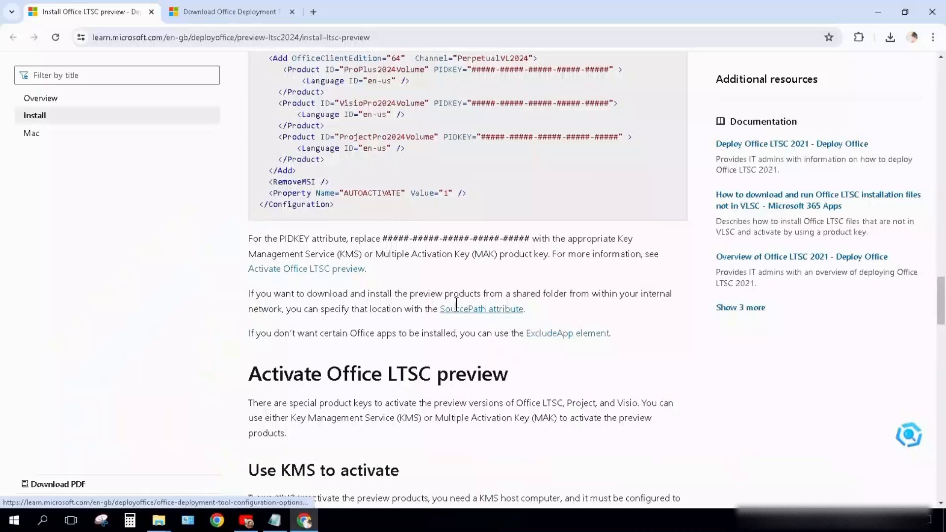
Select and copy the Office LTSC 2024 KMS product key from the activation table.
{"action": "scroll", "scroll_direction": "down", "scroll_amount": 3}
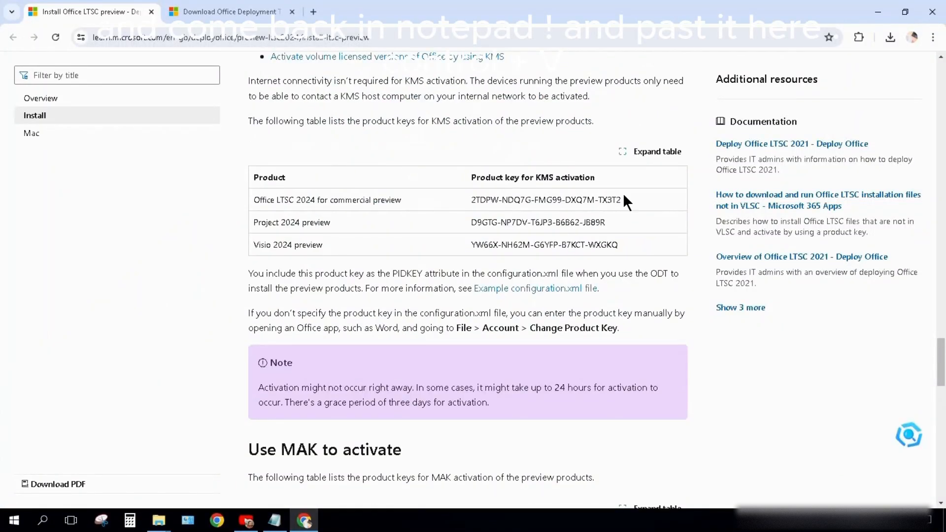
{"action": "triple_click", "coordinate": [545, 200]}
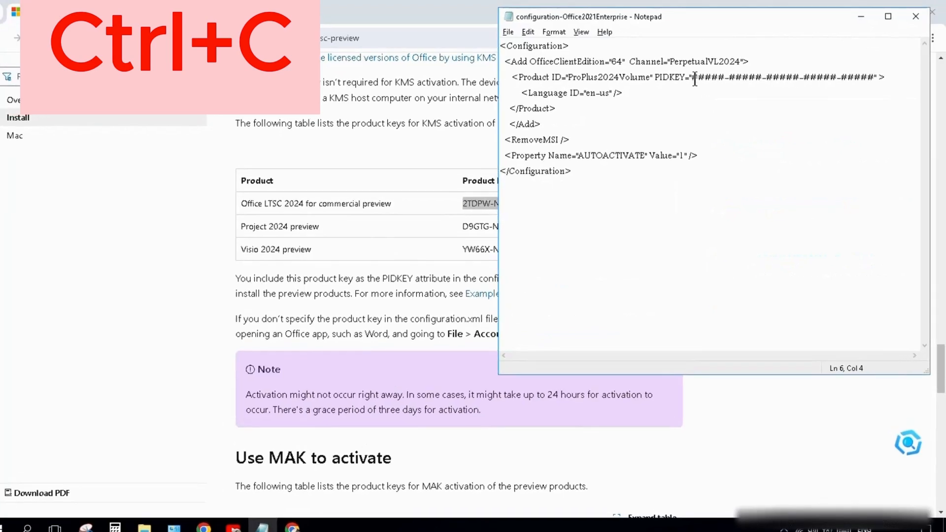
{"action": "key", "text": "ctrl+v"}
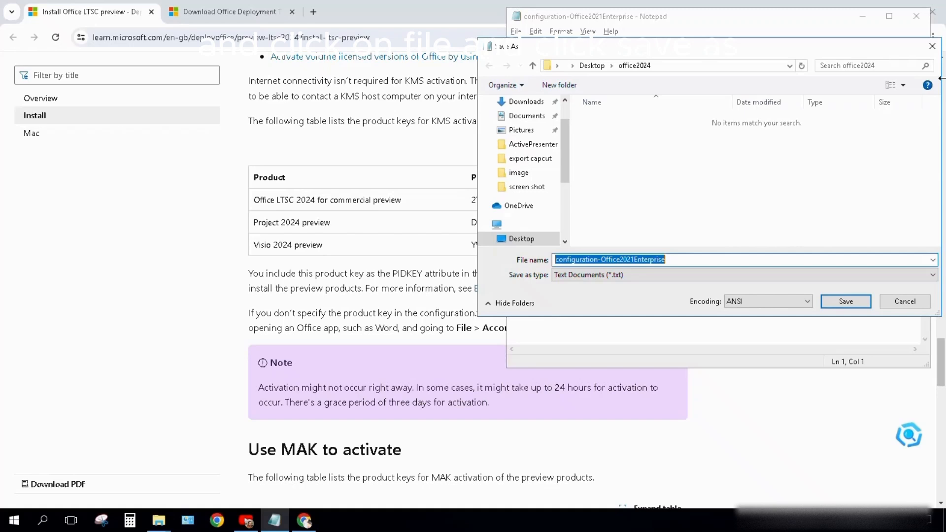
Save the edited configuration as configuration.xml in the office2024 folder.
{"action": "type", "text": "con"}
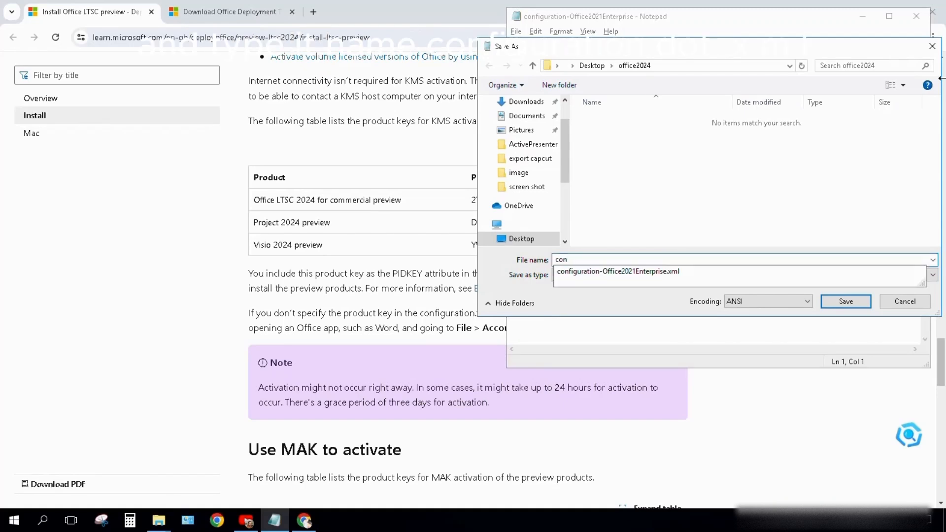
{"action": "type", "text": "configuration.xml"}
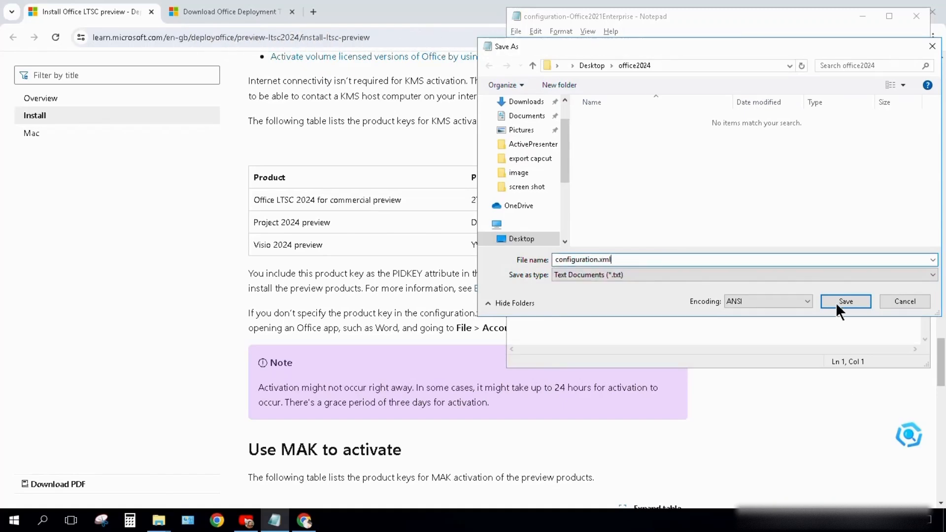
{"action": "left_click", "coordinate": [846, 301]}
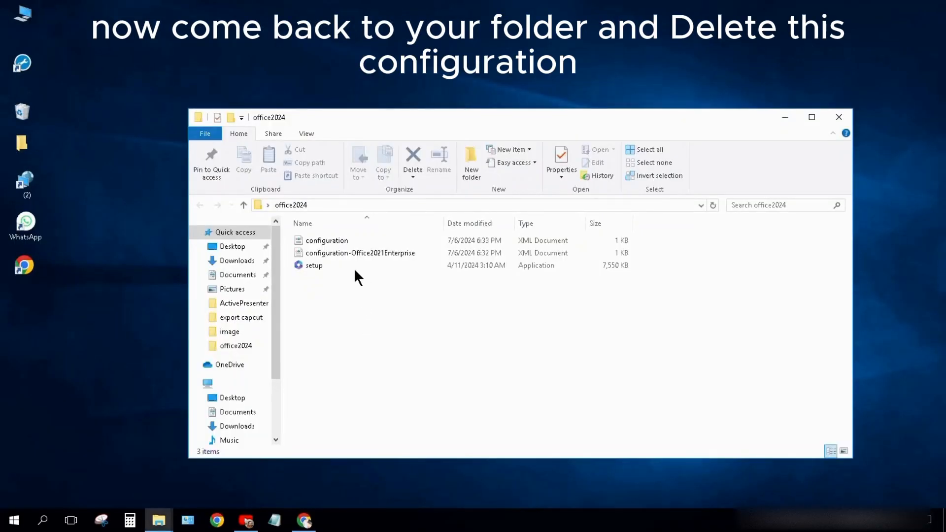
Delete configuration-Office2021Enterprise so office2024 holds only configuration and setup.
{"action": "right_click", "coordinate": [360, 254]}
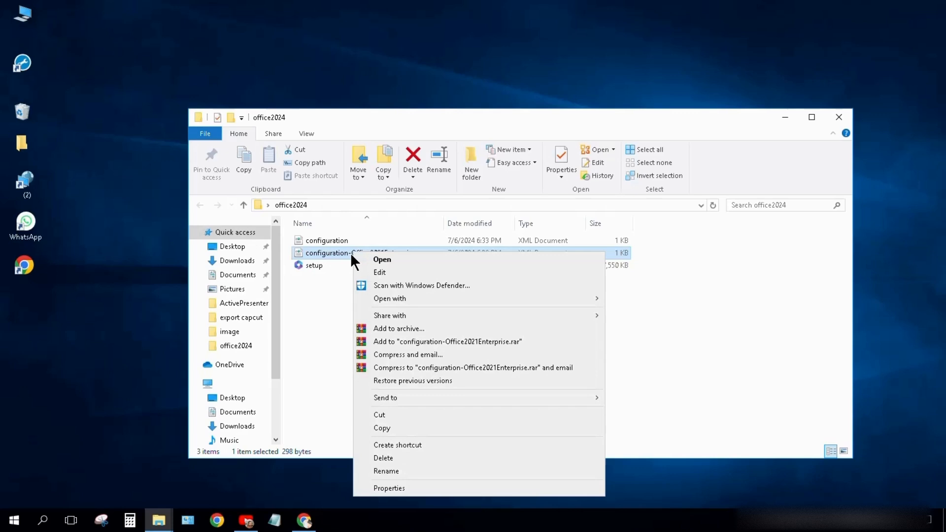
{"action": "left_click", "coordinate": [383, 458]}
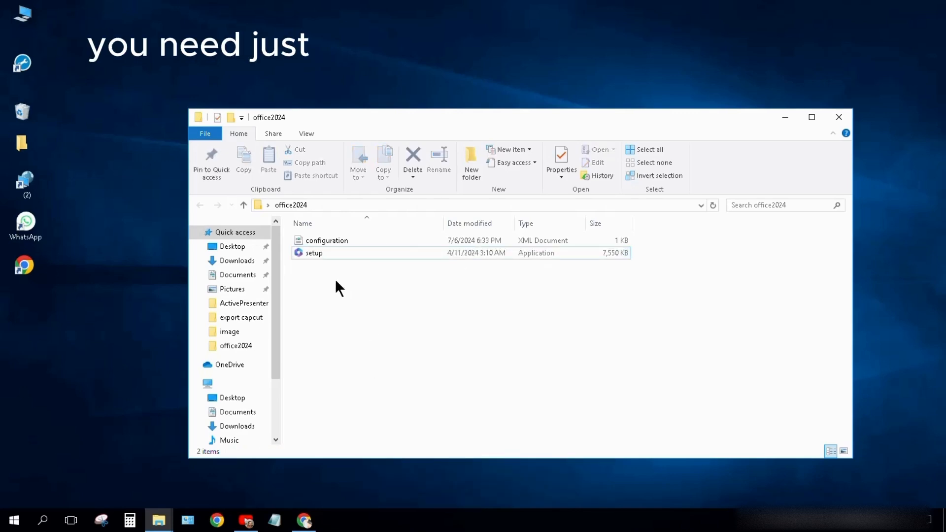
{"action": "mouse_move", "coordinate": [332, 253]}
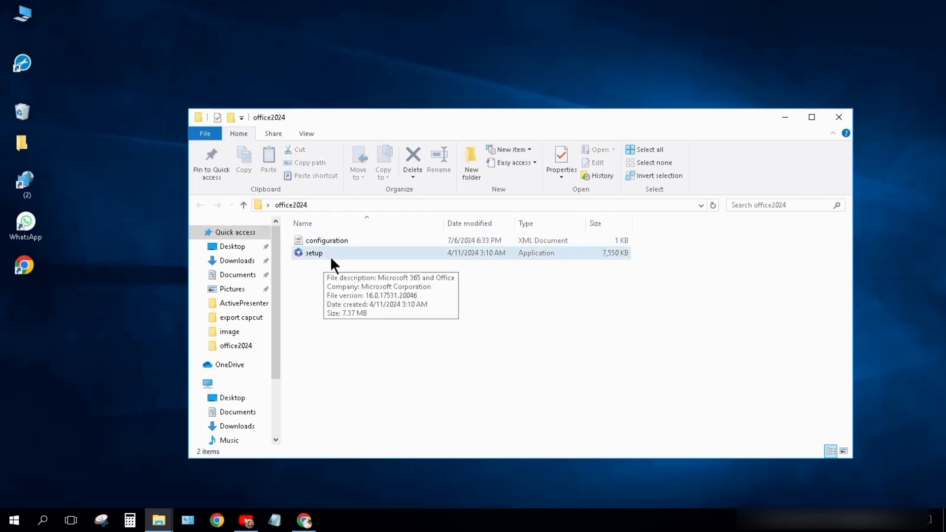
{"action": "right_click", "coordinate": [301, 135]}
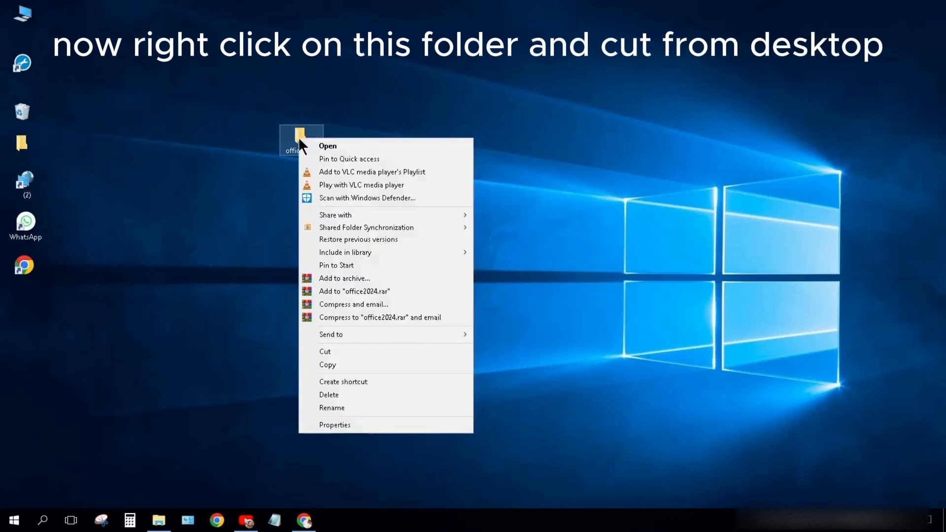
Cut the office2024 folder from the desktop and move it into Local Disk (C:).
{"action": "left_click", "coordinate": [325, 351]}
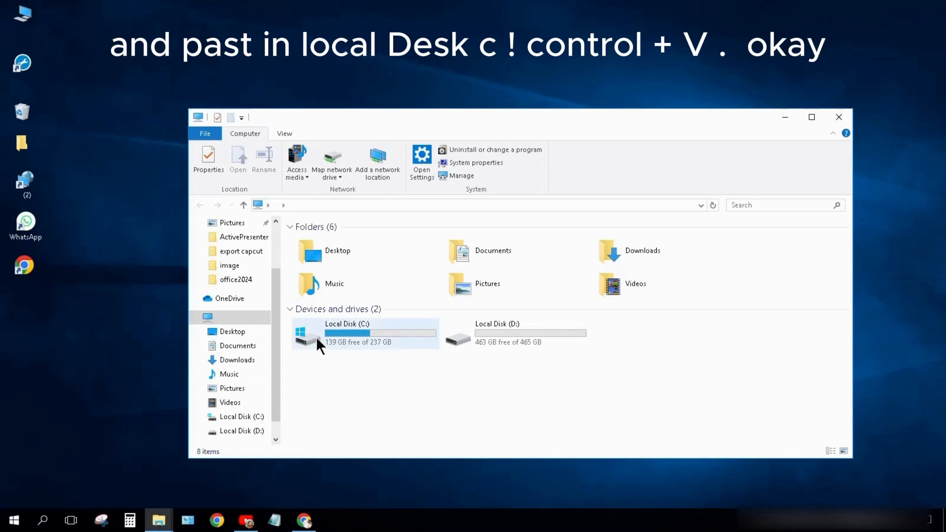
{"action": "double_click", "coordinate": [347, 334]}
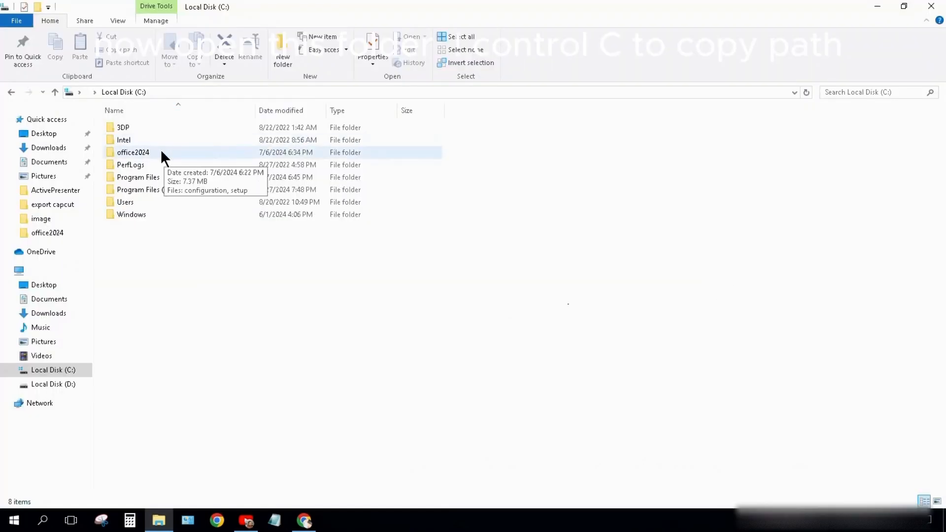
Copy the C:\office2024 path and launch Command Prompt as administrator.
{"action": "double_click", "coordinate": [133, 152]}
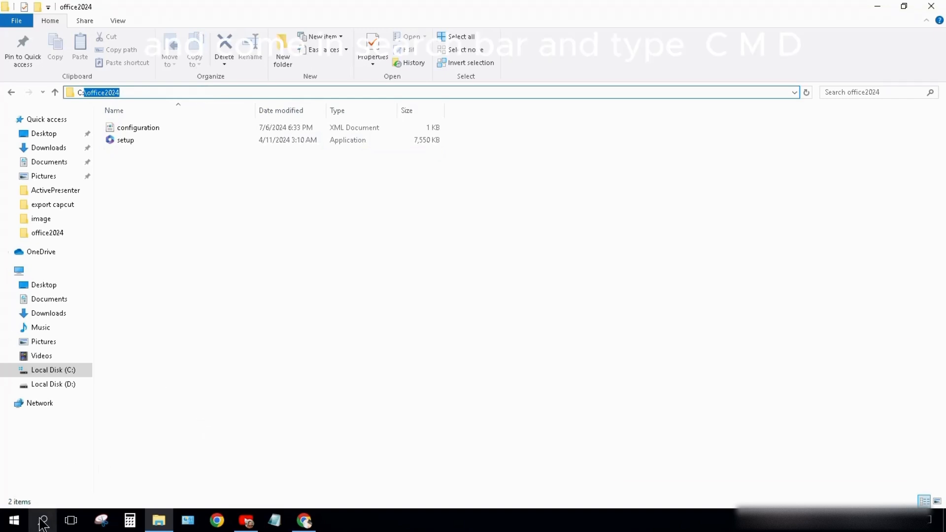
{"action": "left_click", "coordinate": [42, 520]}
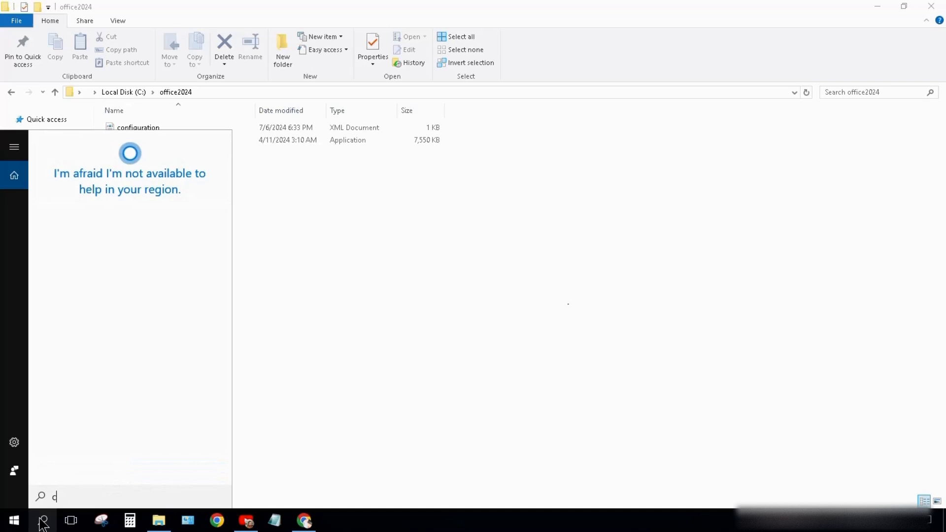
{"action": "right_click", "coordinate": [97, 199]}
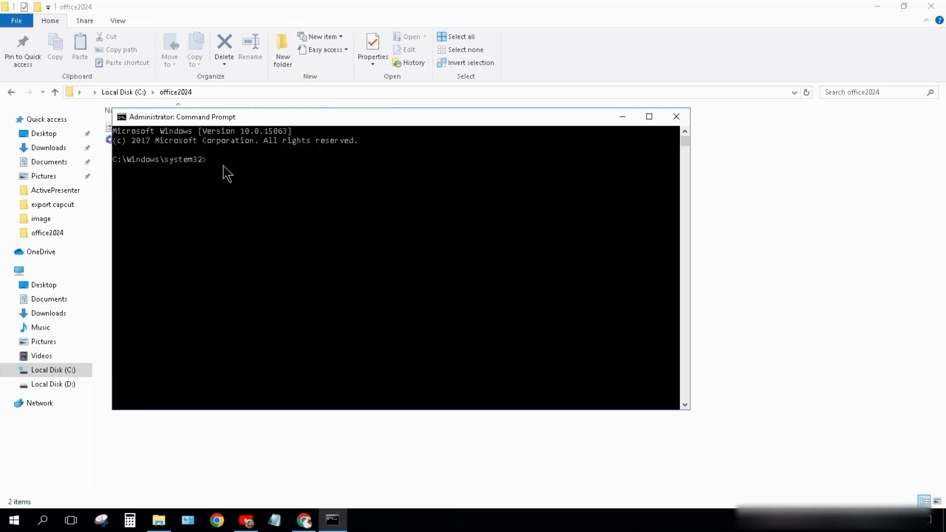
Change the Command Prompt working directory to C:\office2024.
{"action": "key", "text": "ctrl+v"}
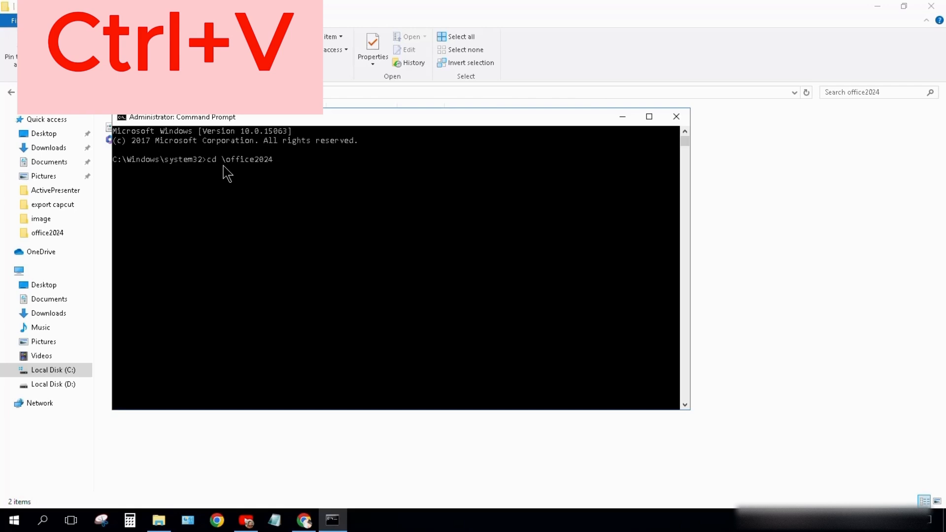
{"action": "key", "text": "Return"}
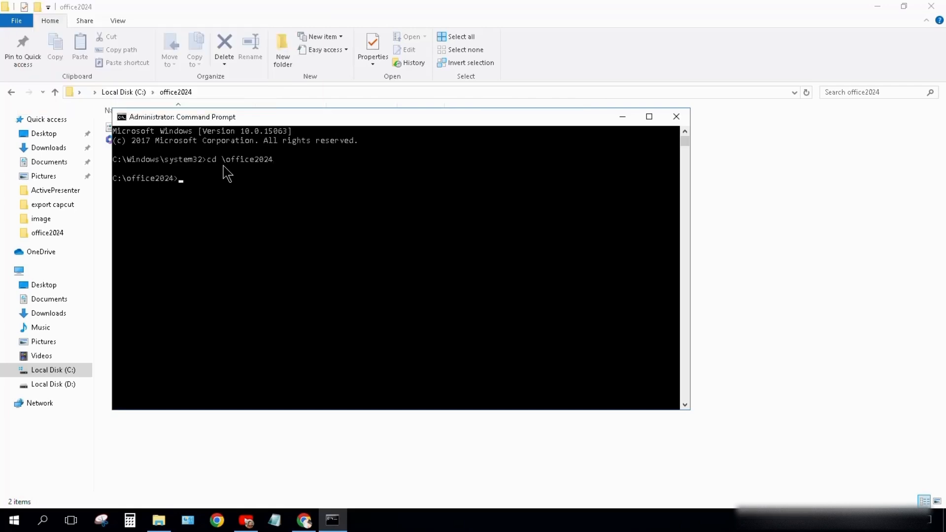
{"action": "mouse_move", "coordinate": [305, 519]}
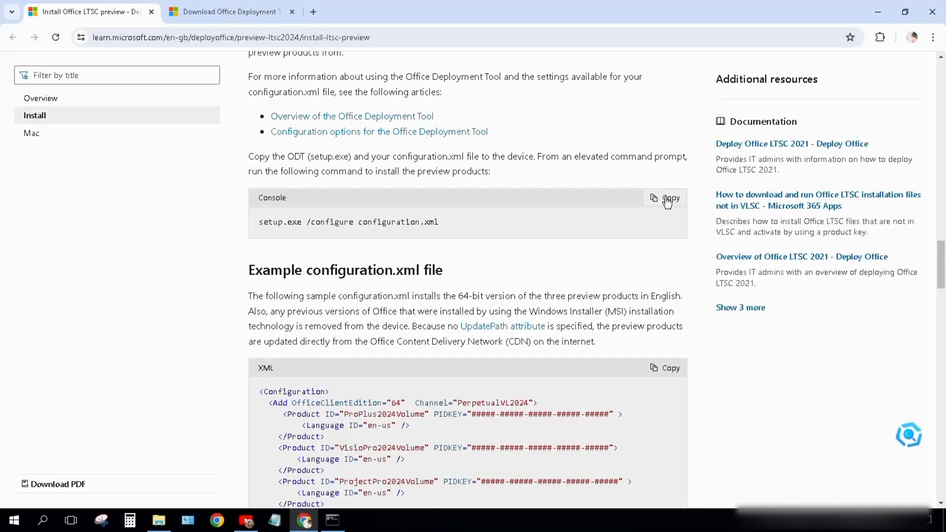
{"action": "mouse_move", "coordinate": [332, 519]}
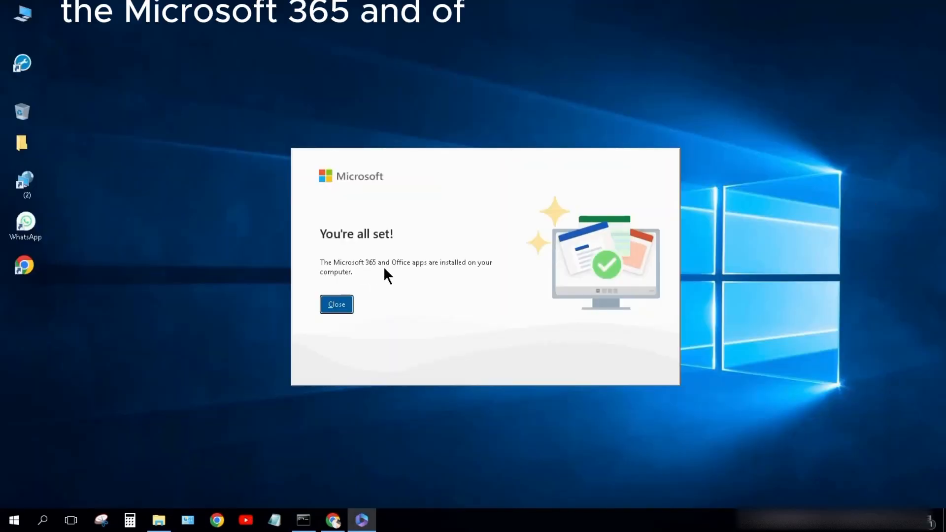
{"action": "mouse_move", "coordinate": [482, 279]}
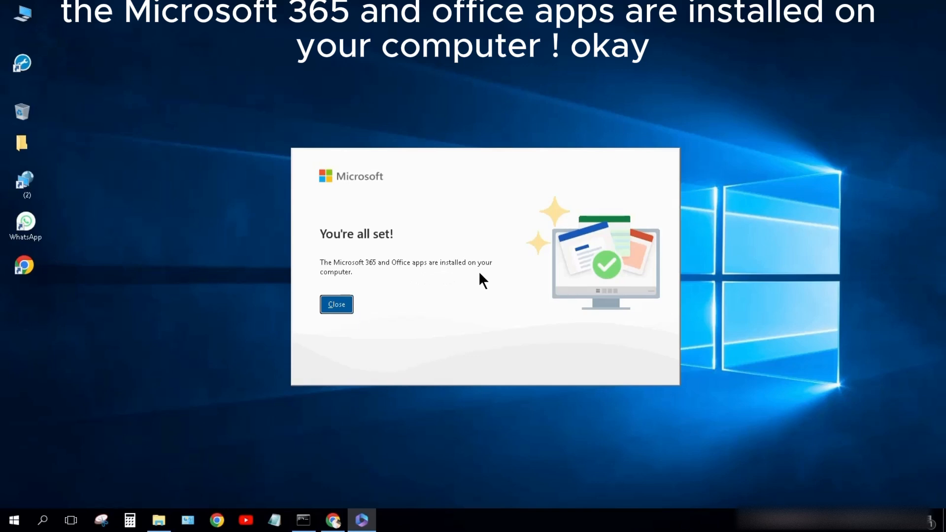
{"action": "mouse_move", "coordinate": [337, 304]}
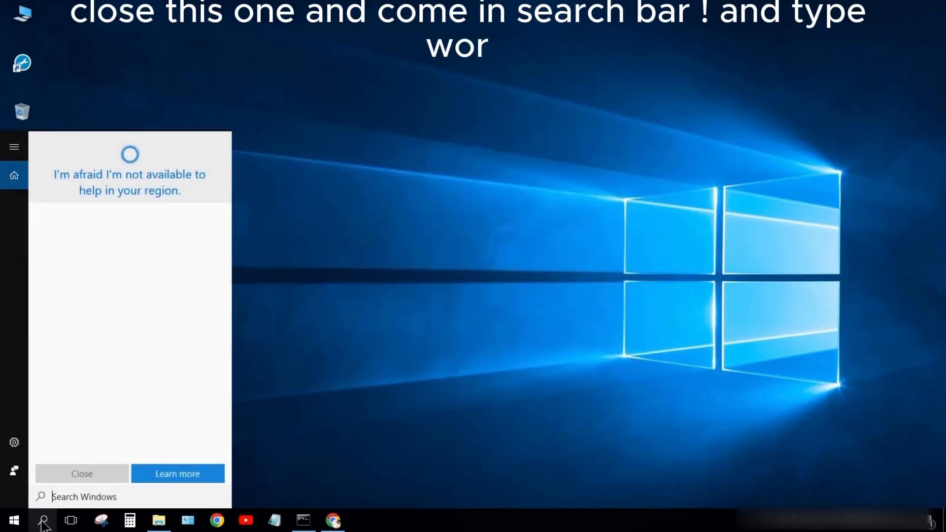
Search Windows for 'word', launch the Word desktop app, then bring up Excel.
{"action": "type", "text": "w"}
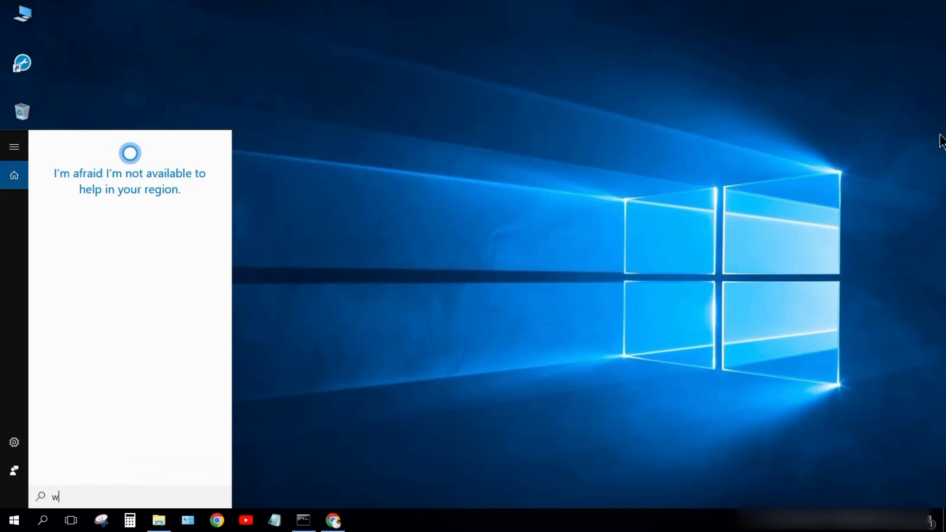
{"action": "type", "text": "ord"}
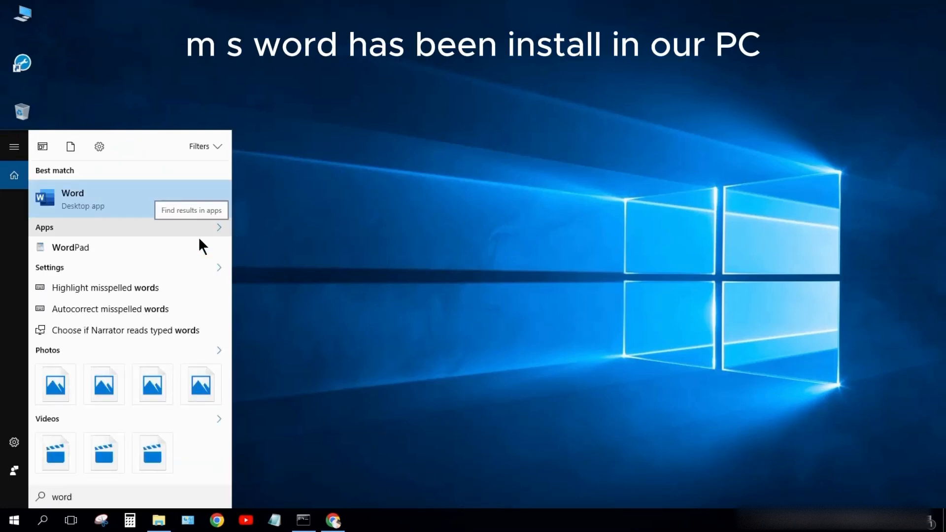
{"action": "left_click", "coordinate": [72, 199]}
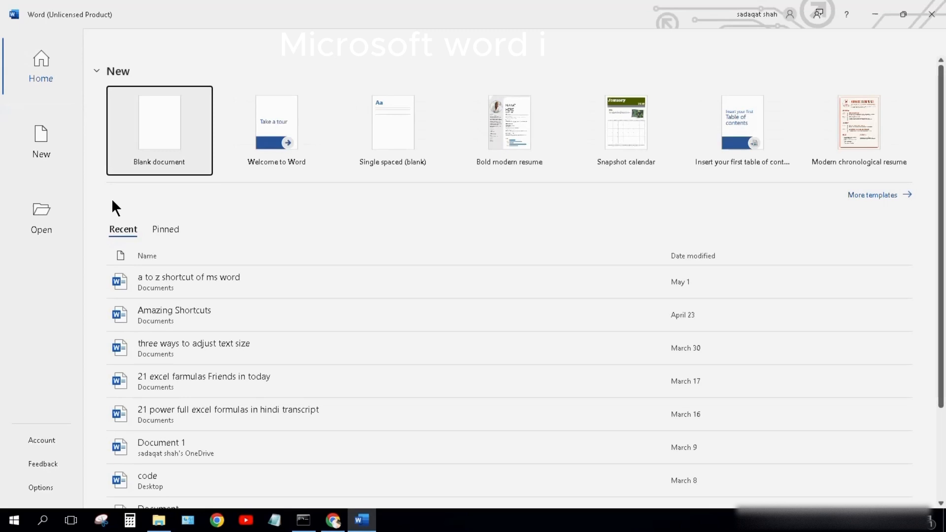
{"action": "left_click", "coordinate": [160, 123]}
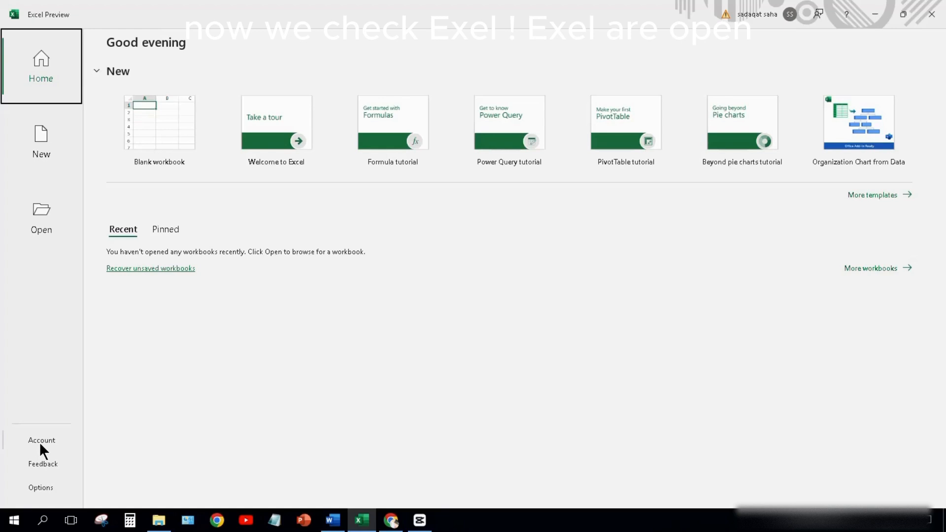
Show Excel's Account page listing Office LTSC Professional Plus 2024 Preview.
{"action": "left_click", "coordinate": [41, 439]}
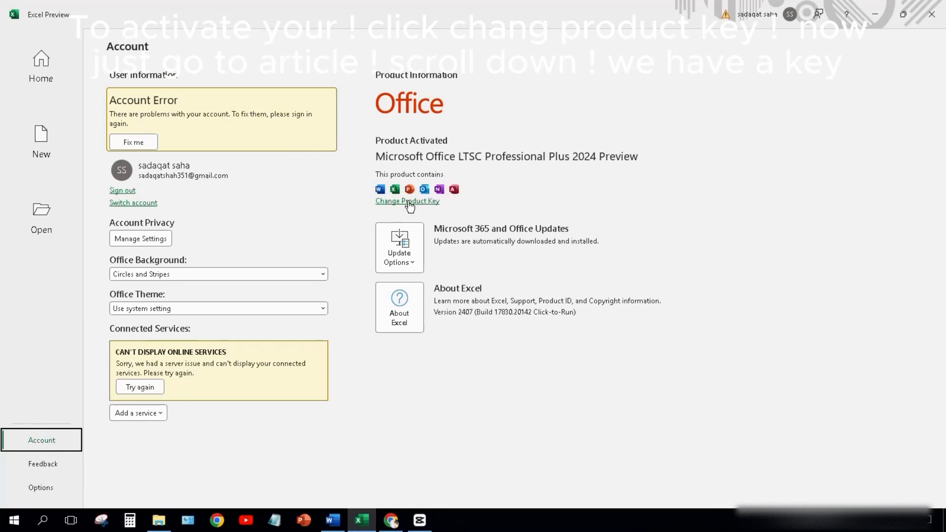
Select the Office LTSC 2024 MAK key in the article and return to Excel's product-key dialog.
{"action": "left_click", "coordinate": [391, 520]}
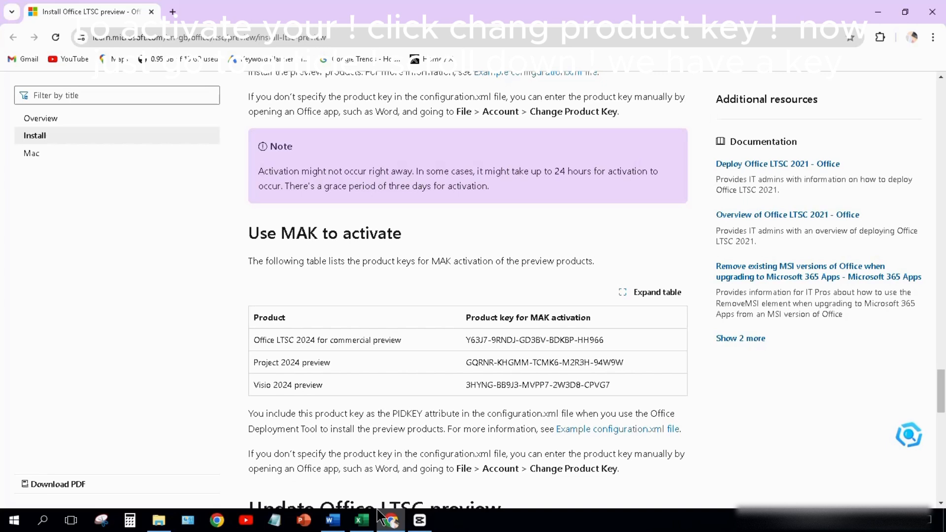
{"action": "mouse_move", "coordinate": [494, 323]}
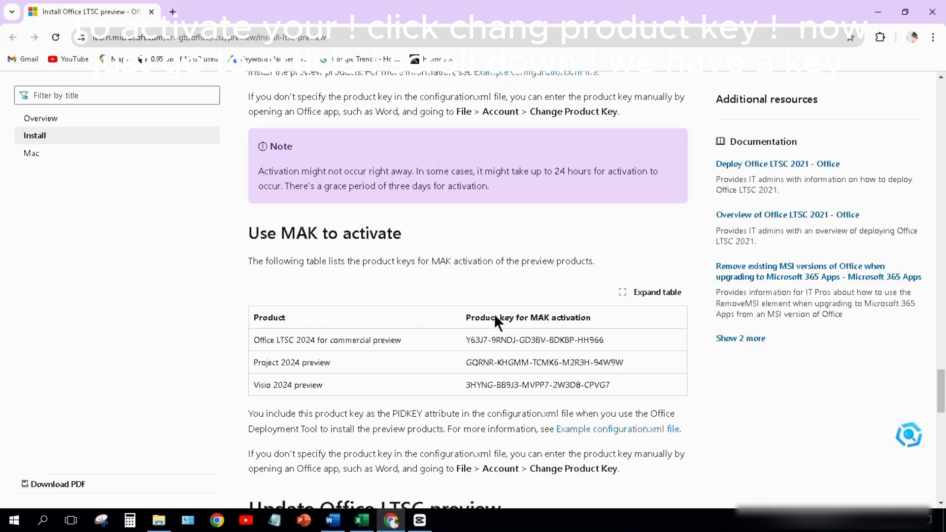
{"action": "mouse_move", "coordinate": [606, 345]}
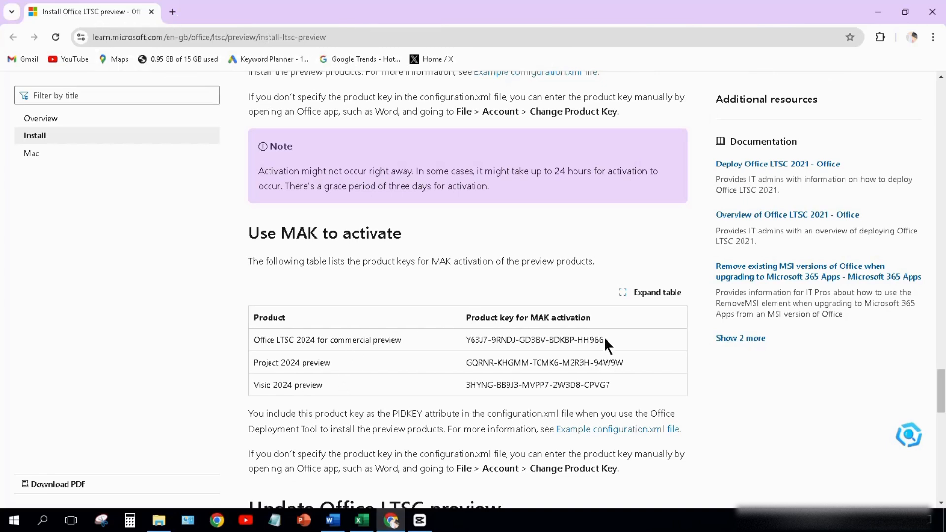
{"action": "double_click", "coordinate": [536, 340]}
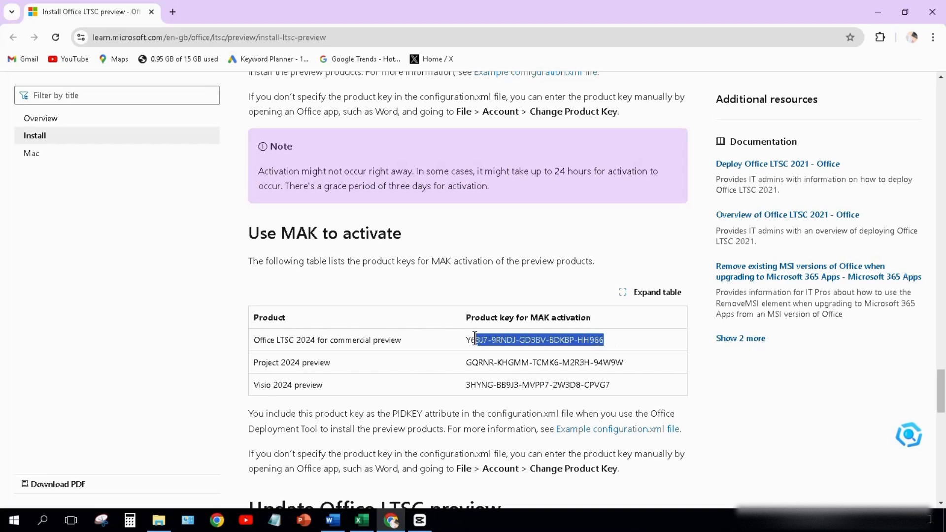
{"action": "left_click", "coordinate": [360, 519]}
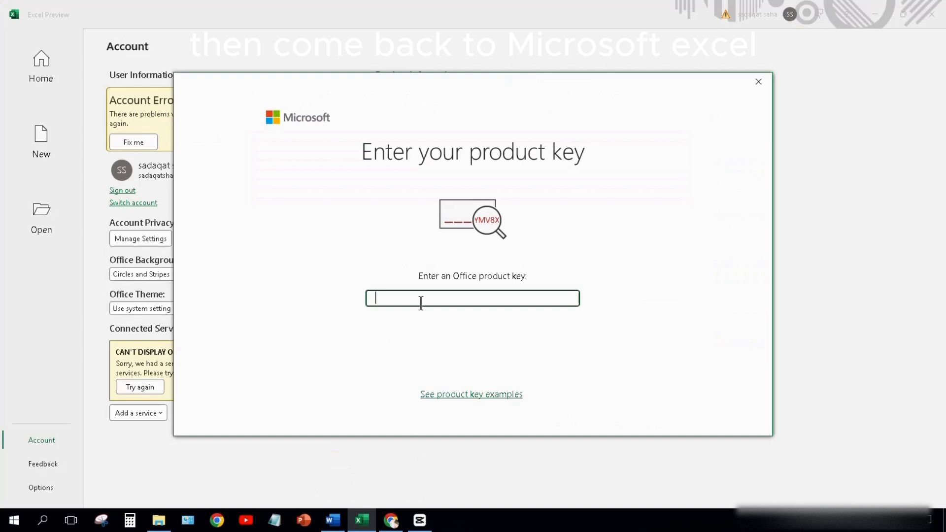
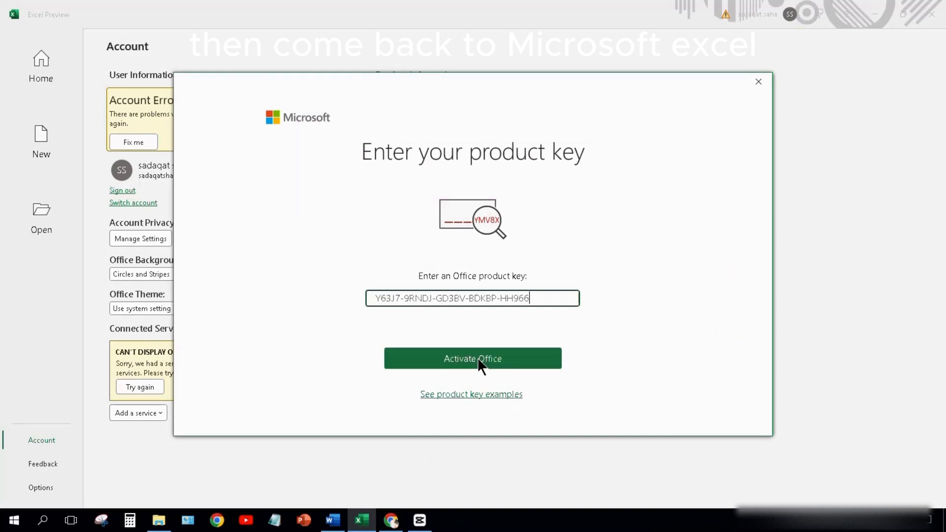
{"action": "left_click", "coordinate": [472, 359]}
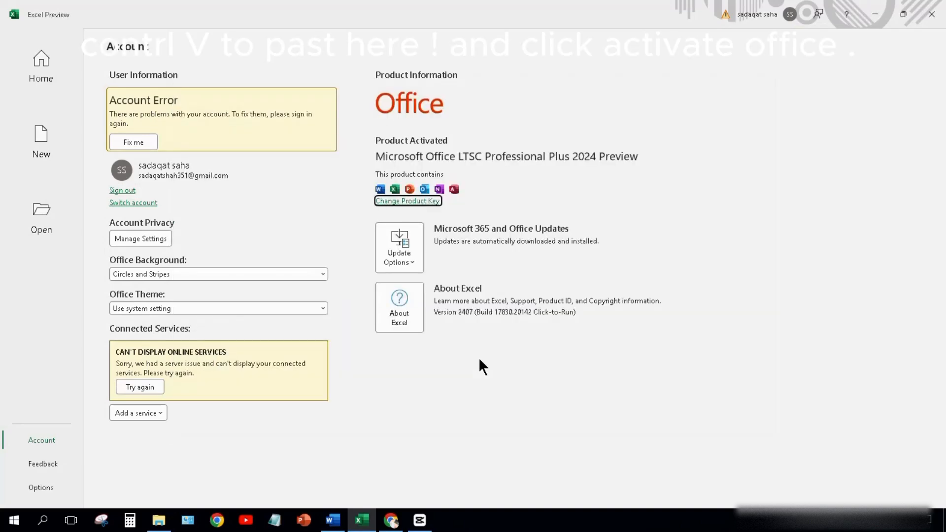
{"action": "left_click", "coordinate": [407, 201]}
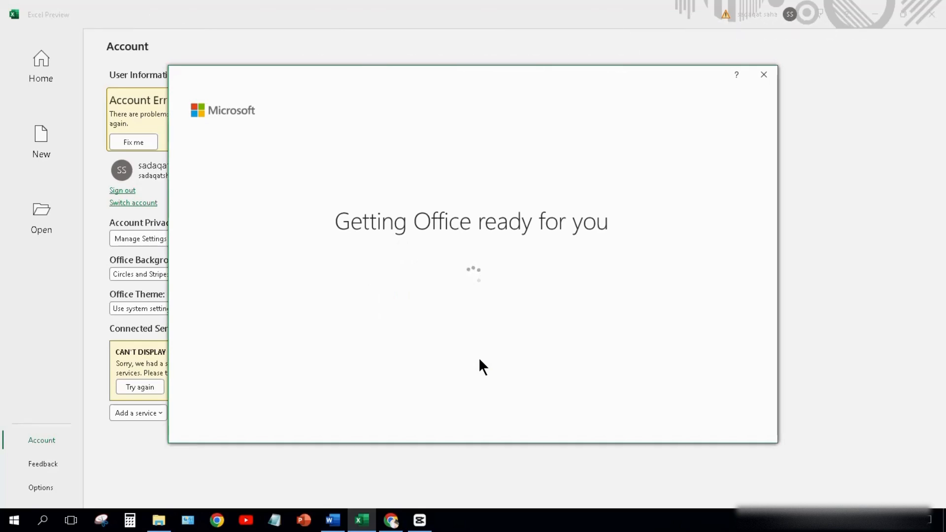
{"action": "mouse_move", "coordinate": [479, 365]}
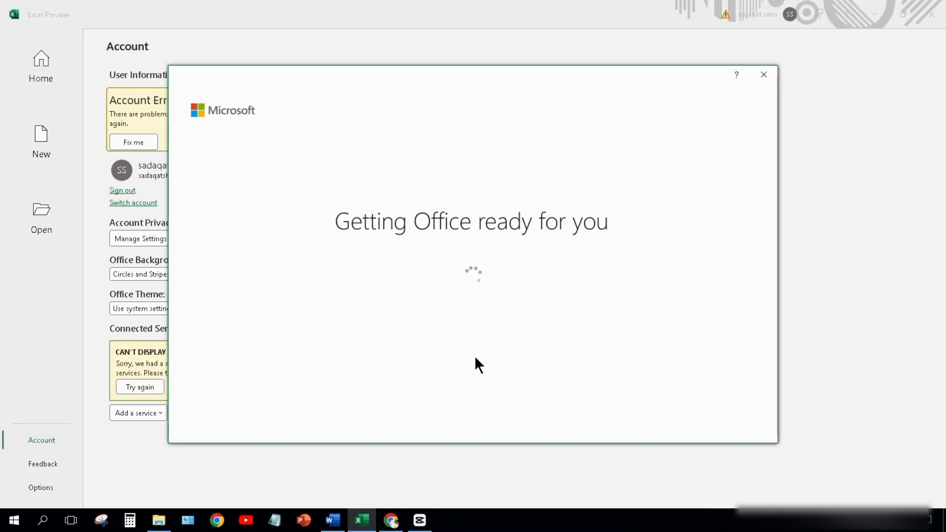